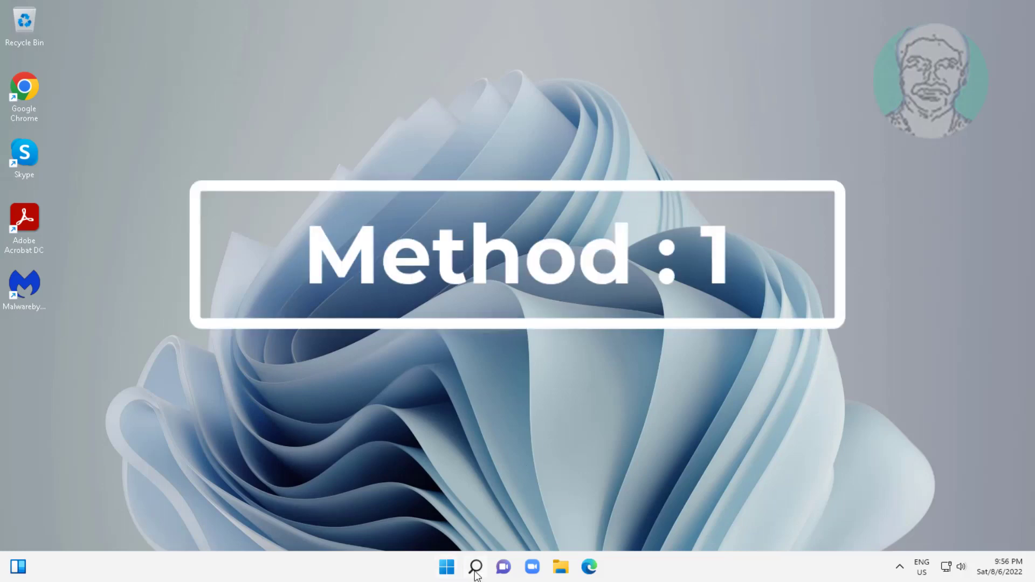
# Search Windows for 'regedit' so Registry Editor appears as the best match
pyautogui.click(475, 566)
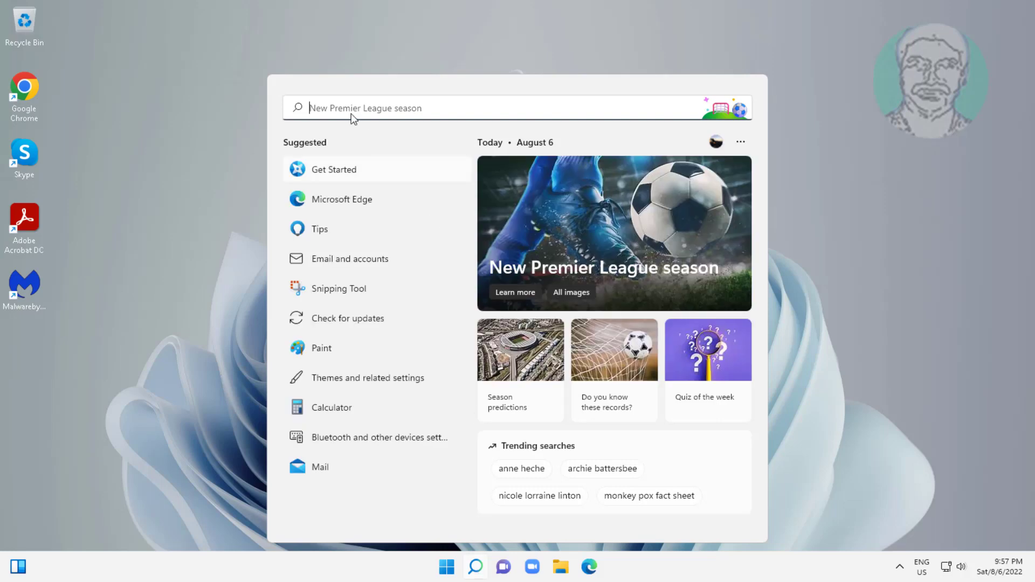
pyautogui.write('reged')
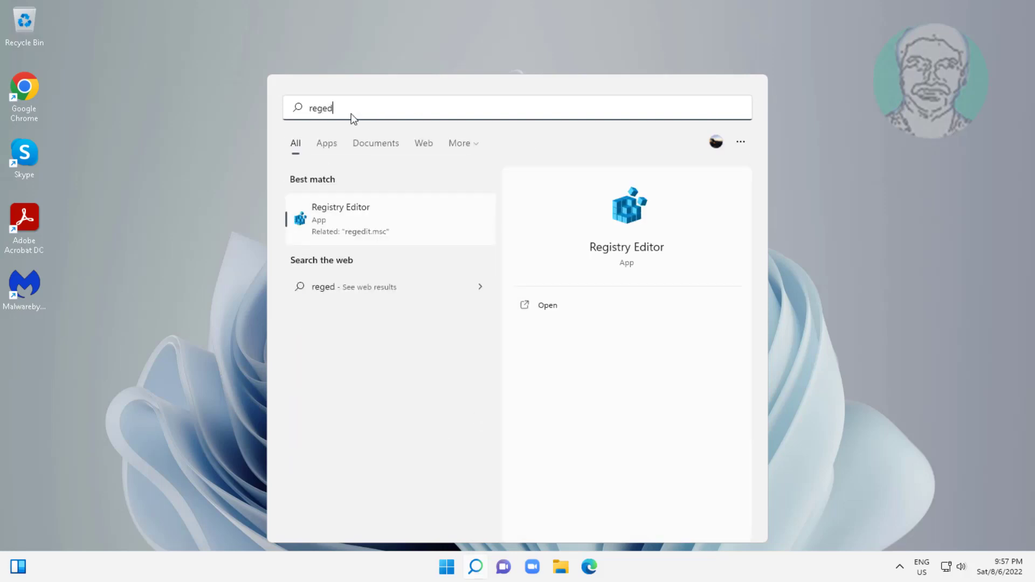
pyautogui.write('it')
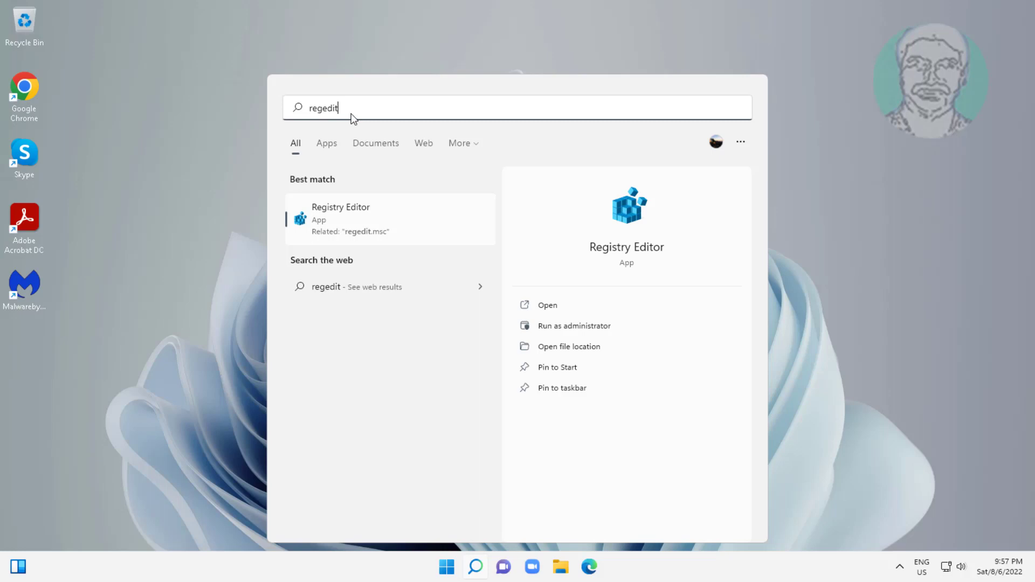
pyautogui.moveTo(332, 221)
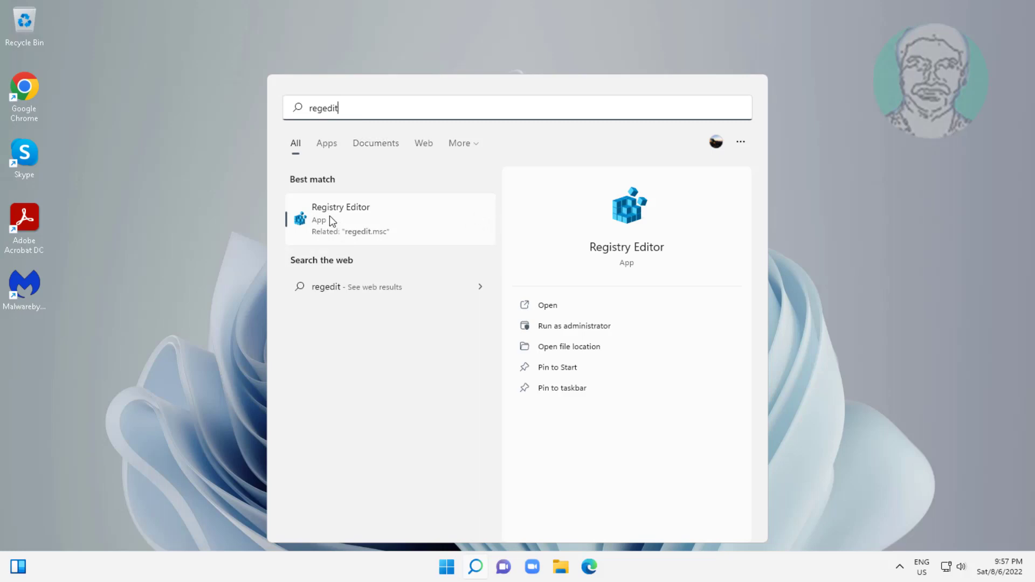
pyautogui.moveTo(390, 239)
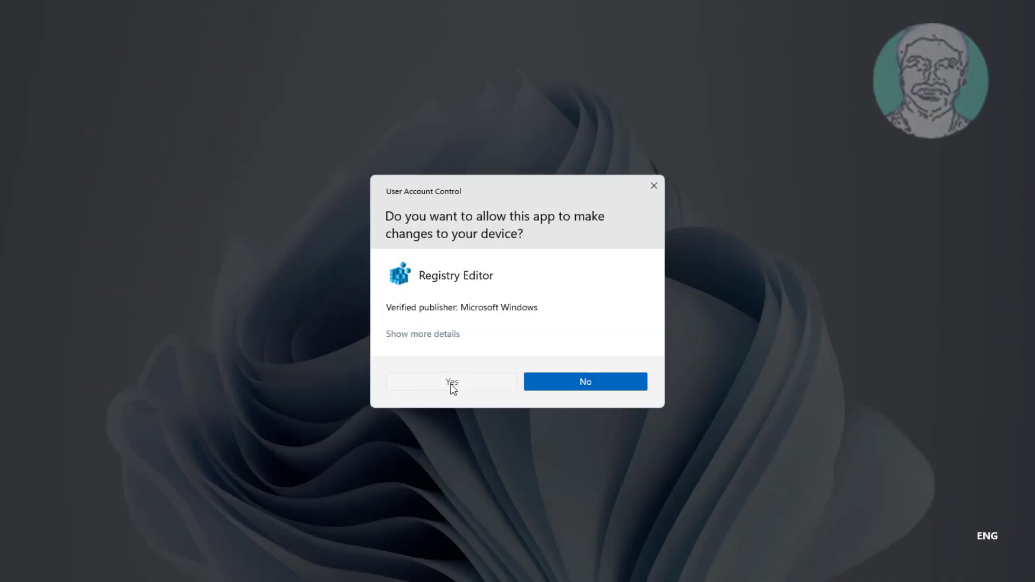
# Allow the UAC prompt and expand HKEY_CURRENT_USER\Software in the registry tree
pyautogui.click(452, 382)
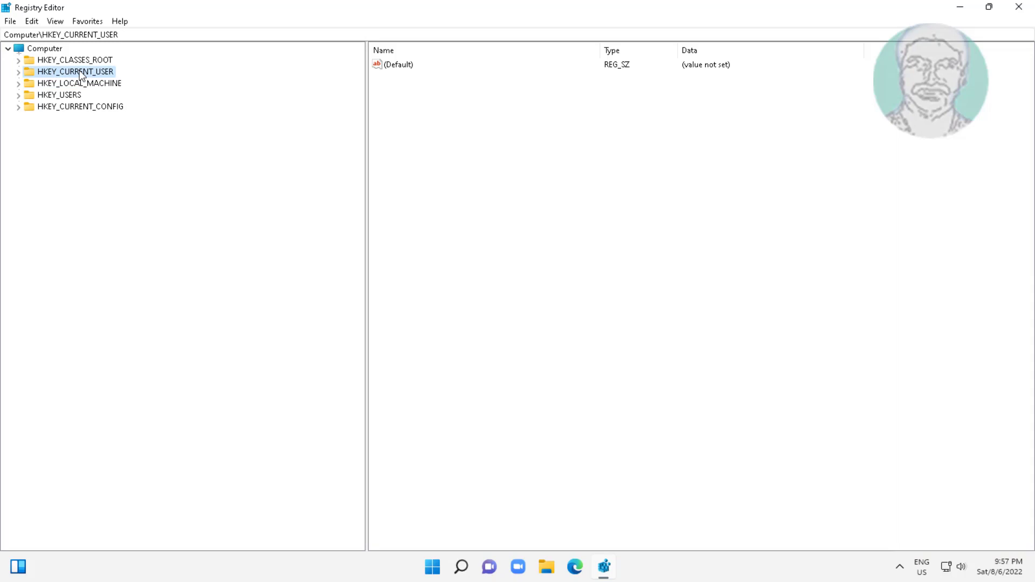
pyautogui.click(20, 71)
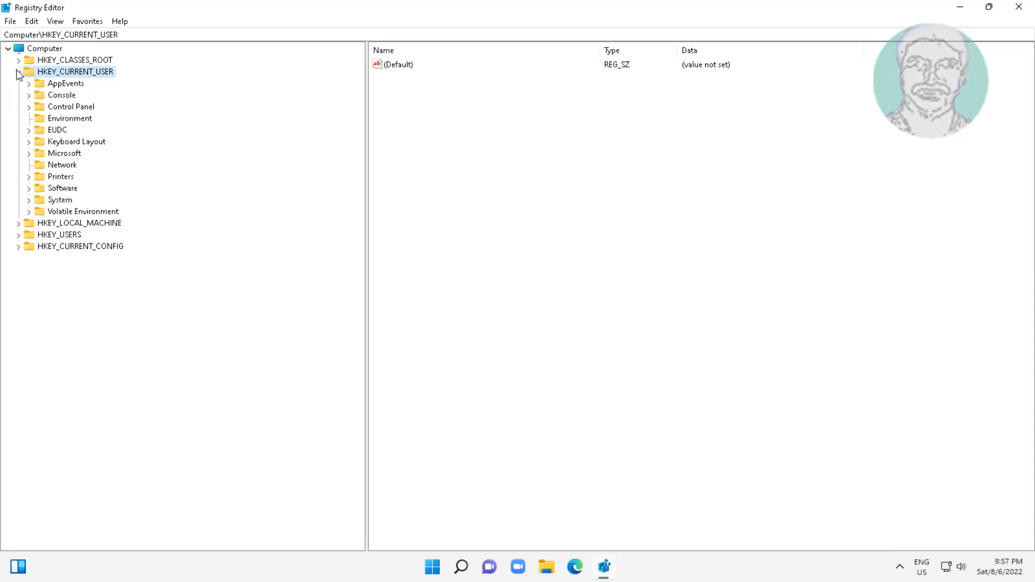
pyautogui.click(62, 187)
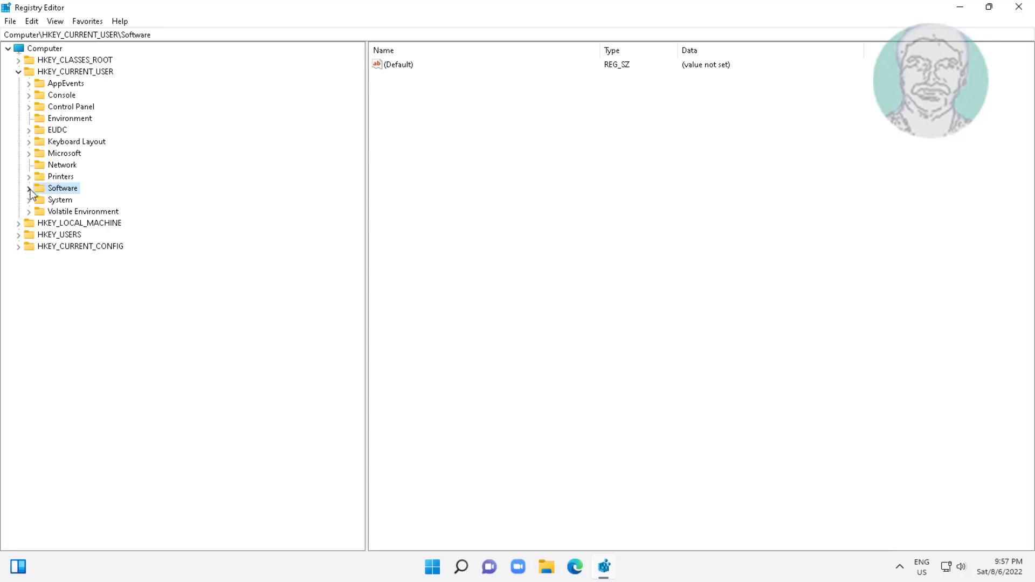
pyautogui.click(30, 188)
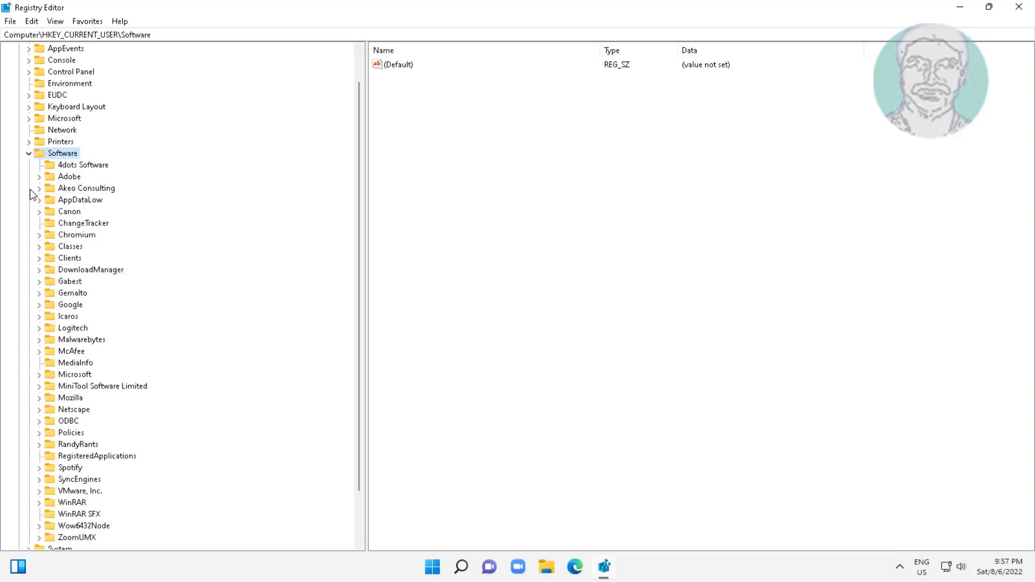
pyautogui.moveTo(141, 342)
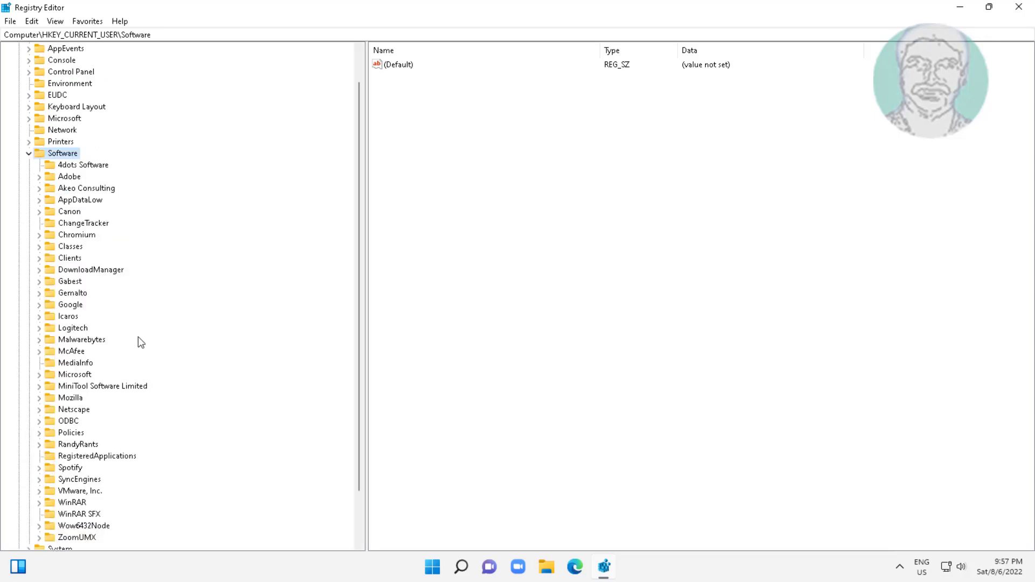
# Expand Policies\Microsoft and select the Windows key
pyautogui.scroll(-3)
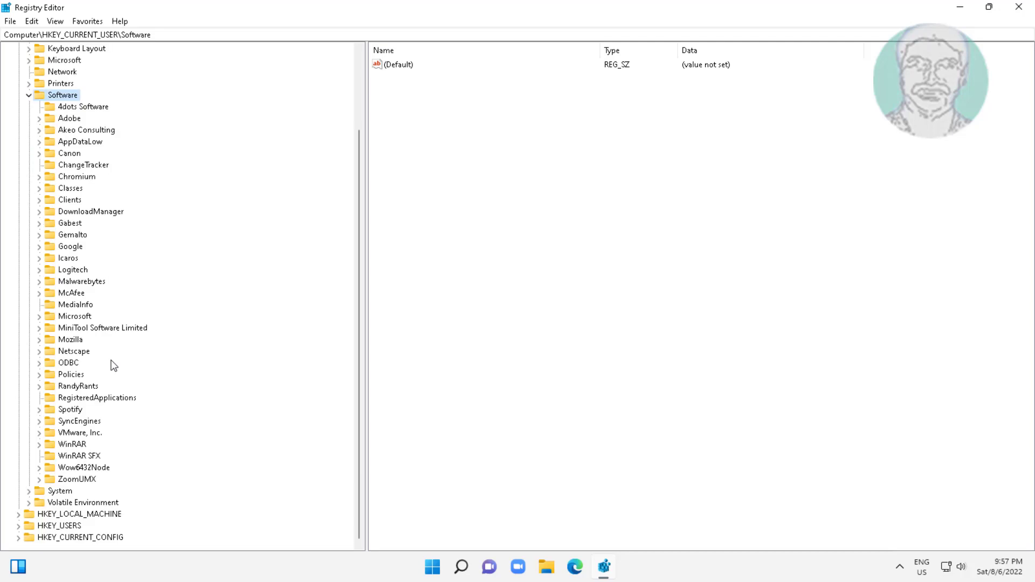
pyautogui.click(71, 375)
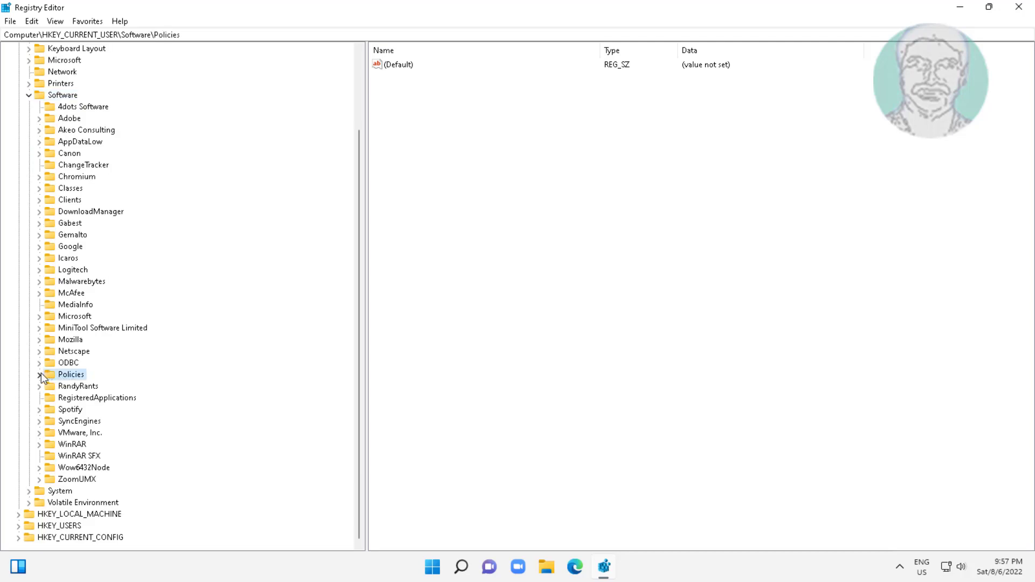
pyautogui.click(39, 374)
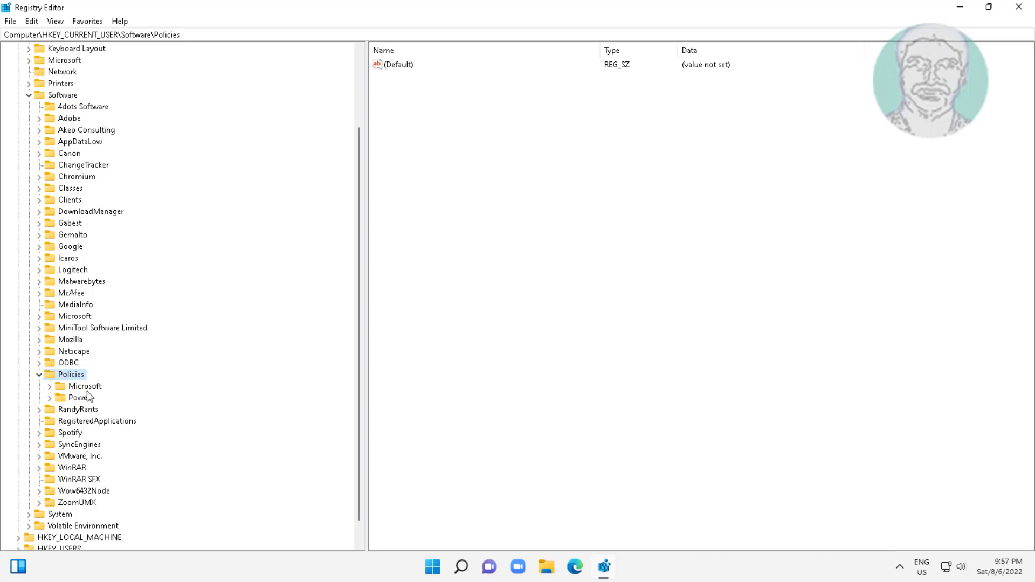
pyautogui.click(49, 386)
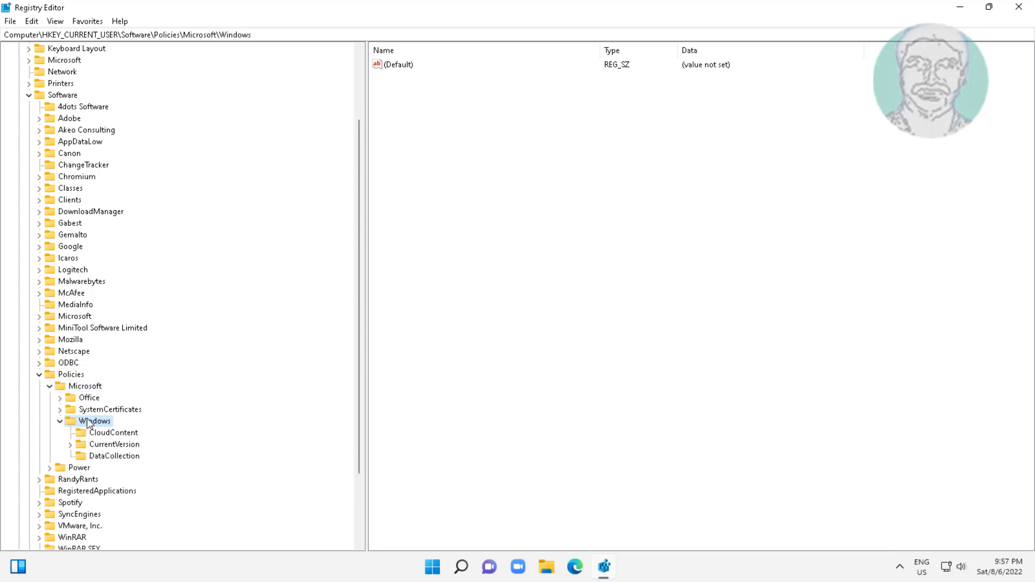
# Create a new subkey named Explorer under the Windows key
pyautogui.rightClick(94, 421)
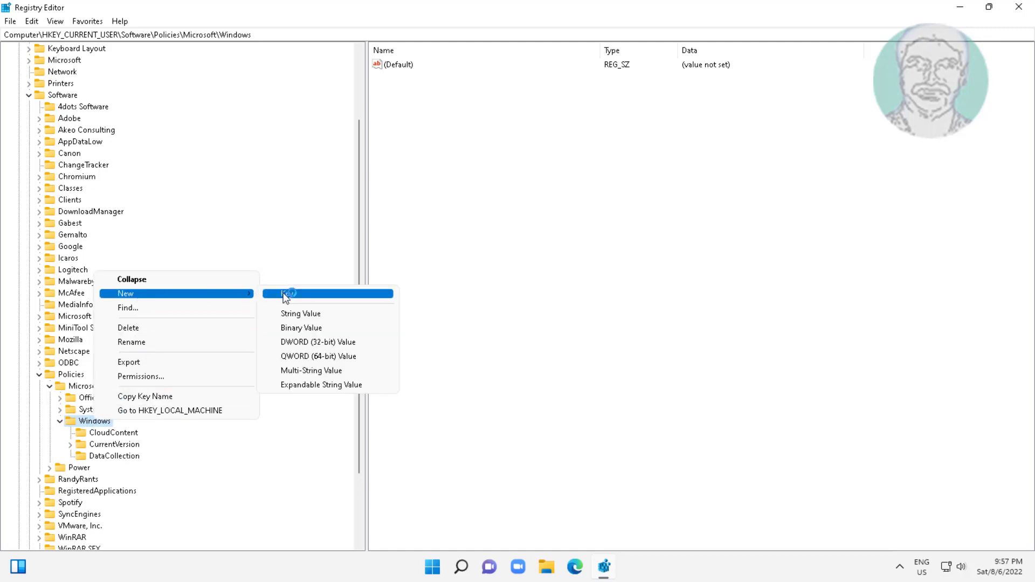
pyautogui.click(285, 293)
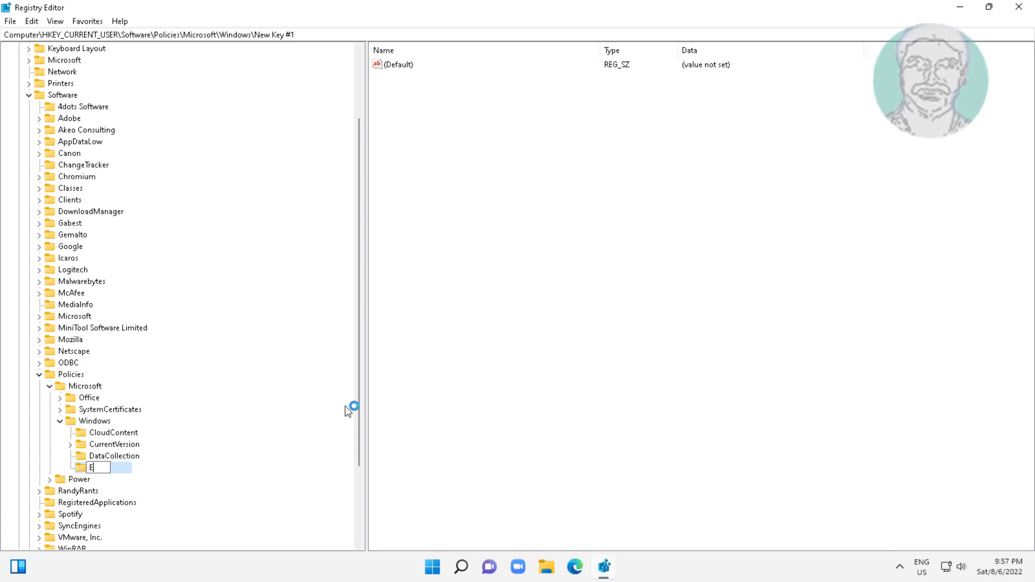
pyautogui.write('xplorer')
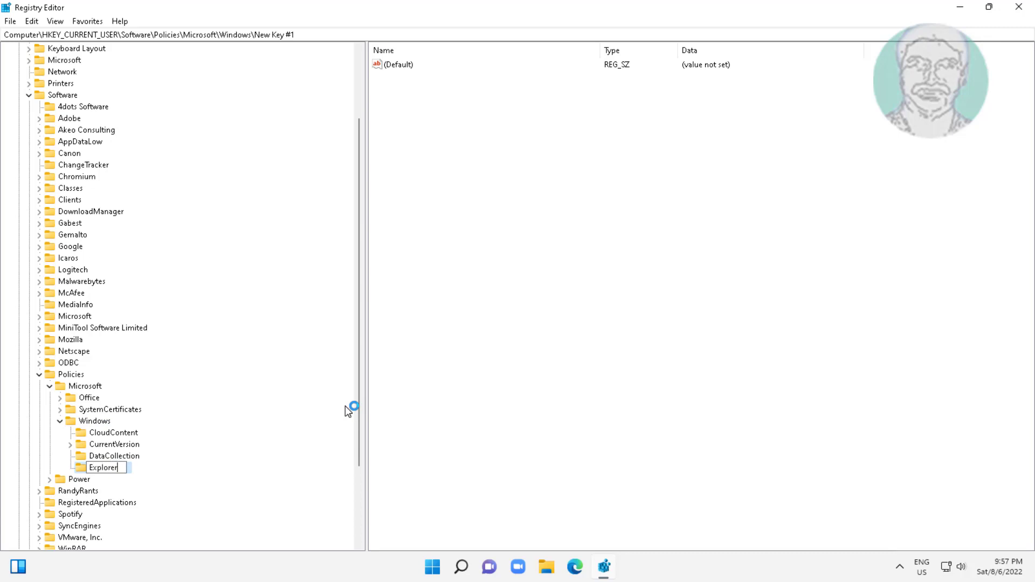
pyautogui.press('Return')
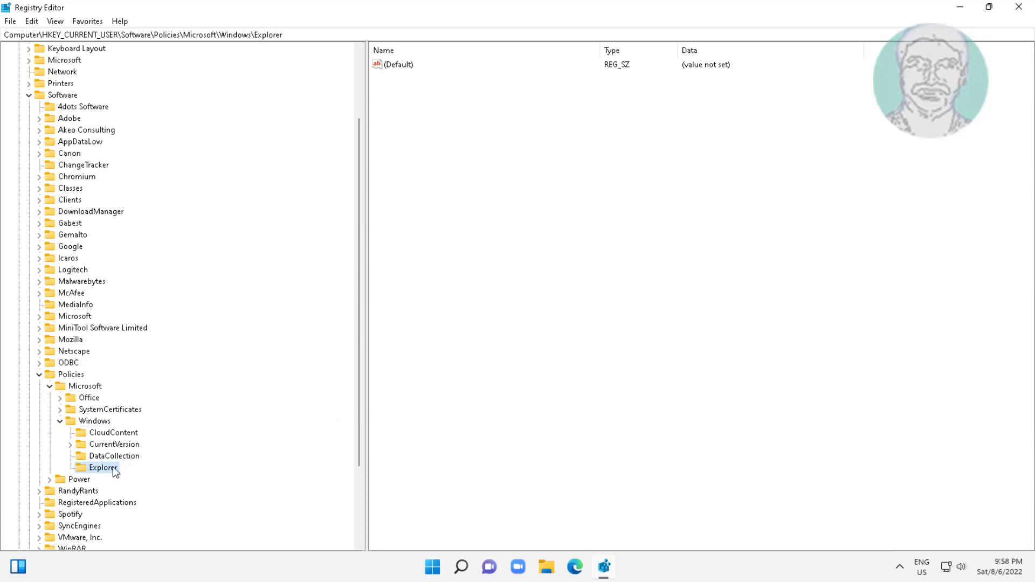
pyautogui.moveTo(313, 350)
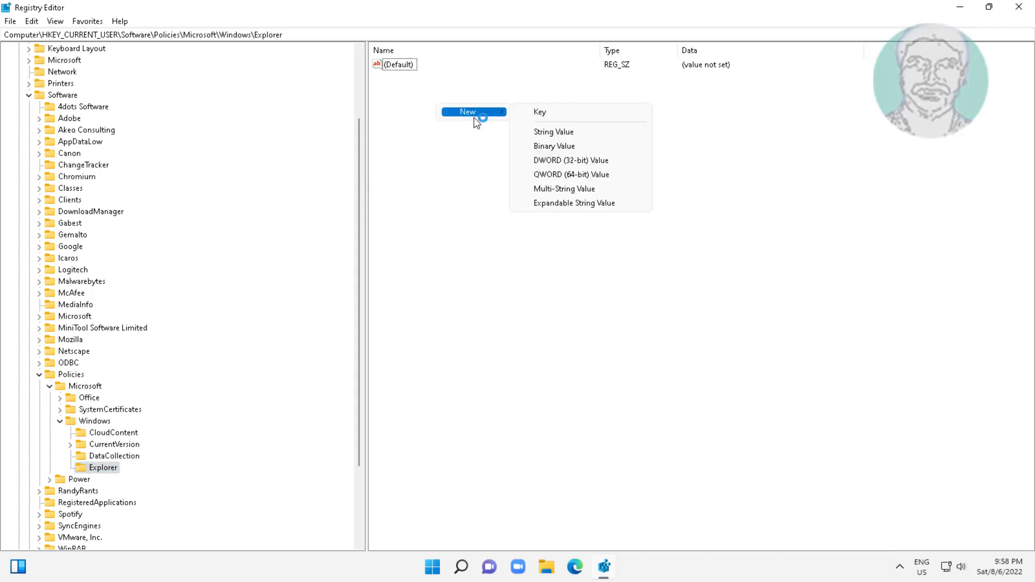
pyautogui.moveTo(580, 160)
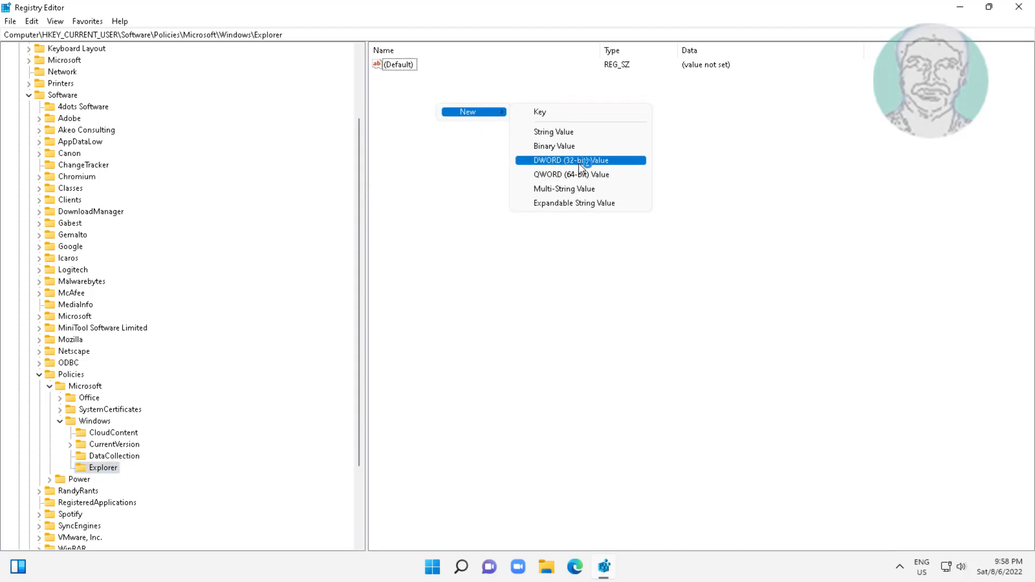
# Add a new DWORD (32-bit) value named DisableSearchBoxSuggestions in the Explorer key
pyautogui.click(570, 160)
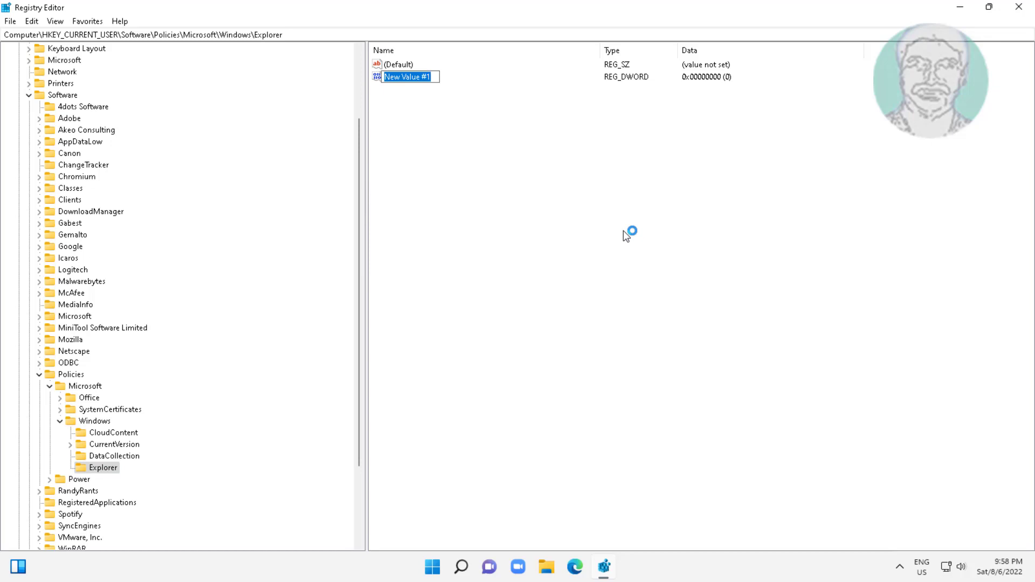
pyautogui.write('DisableSearch')
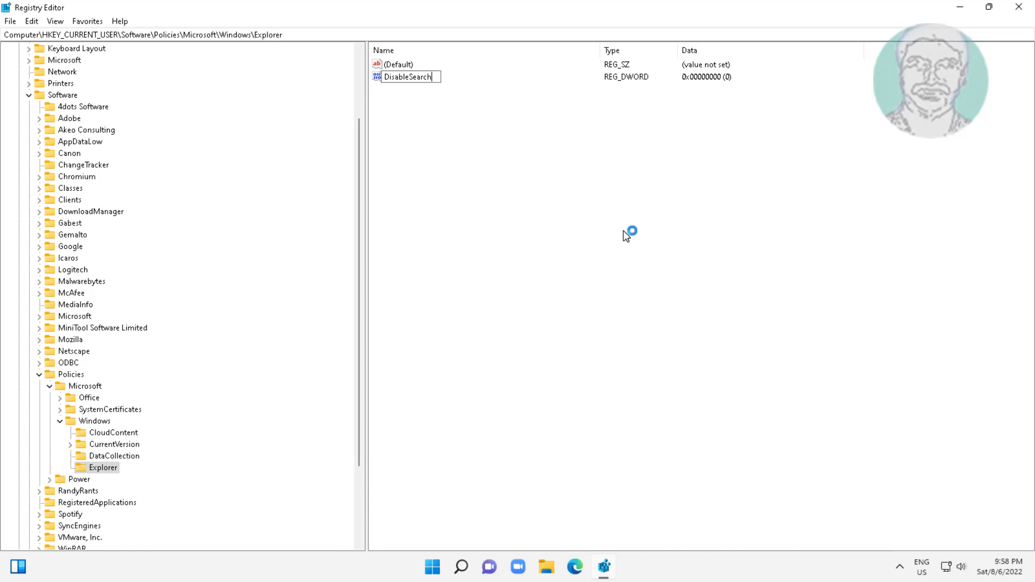
pyautogui.write('Box')
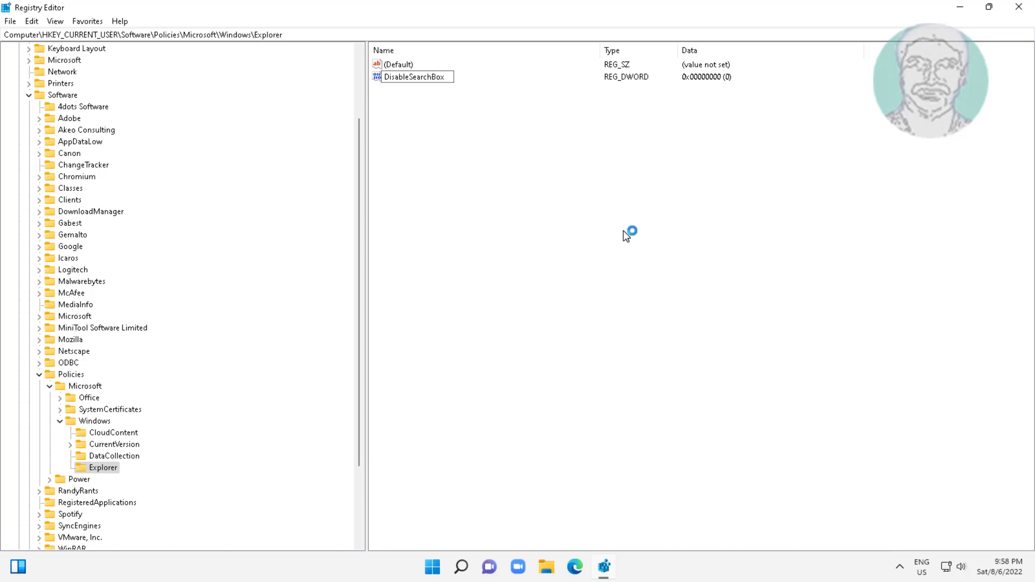
pyautogui.write('Suggestions')
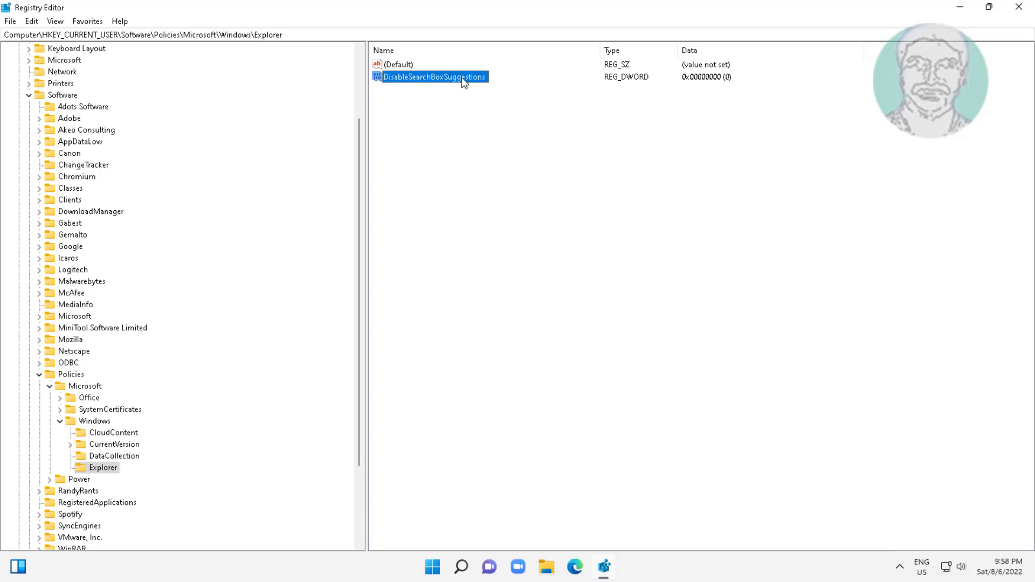
# Set DisableSearchBoxSuggestions value data to 1
pyautogui.doubleClick(432, 76)
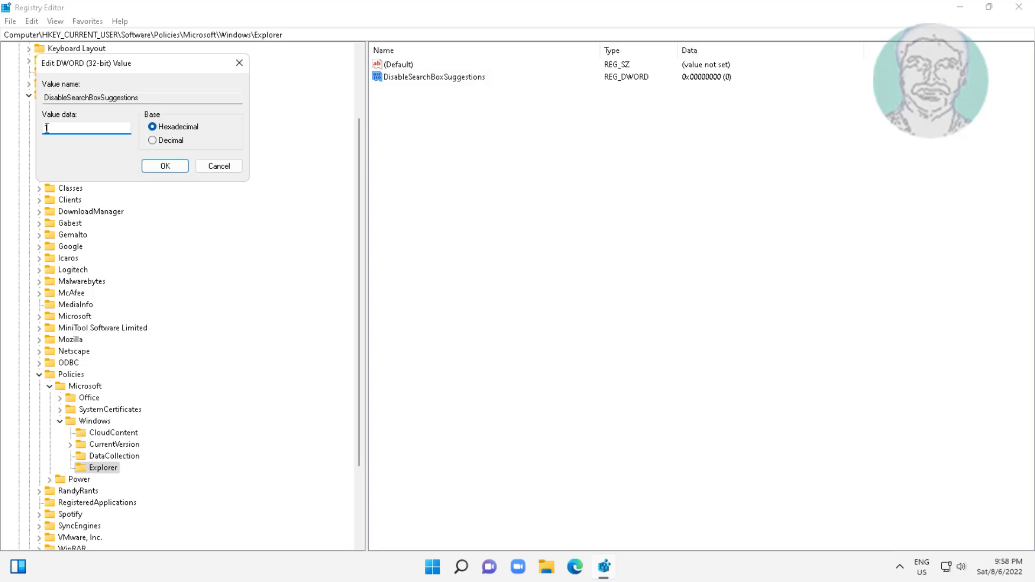
pyautogui.click(165, 166)
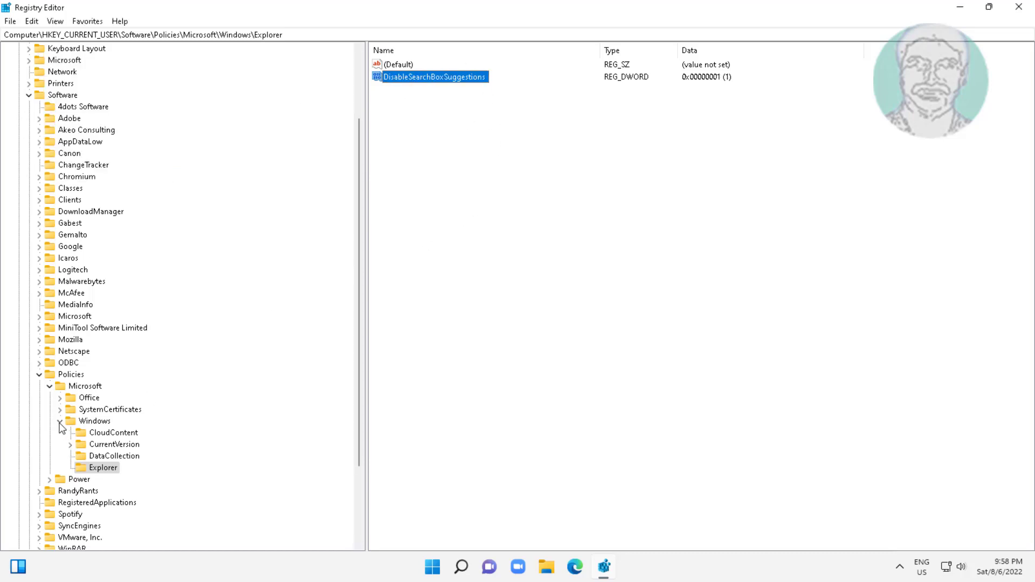
# Collapse the Policies and HKEY_CURRENT_USER branches and close Registry Editor
pyautogui.click(71, 374)
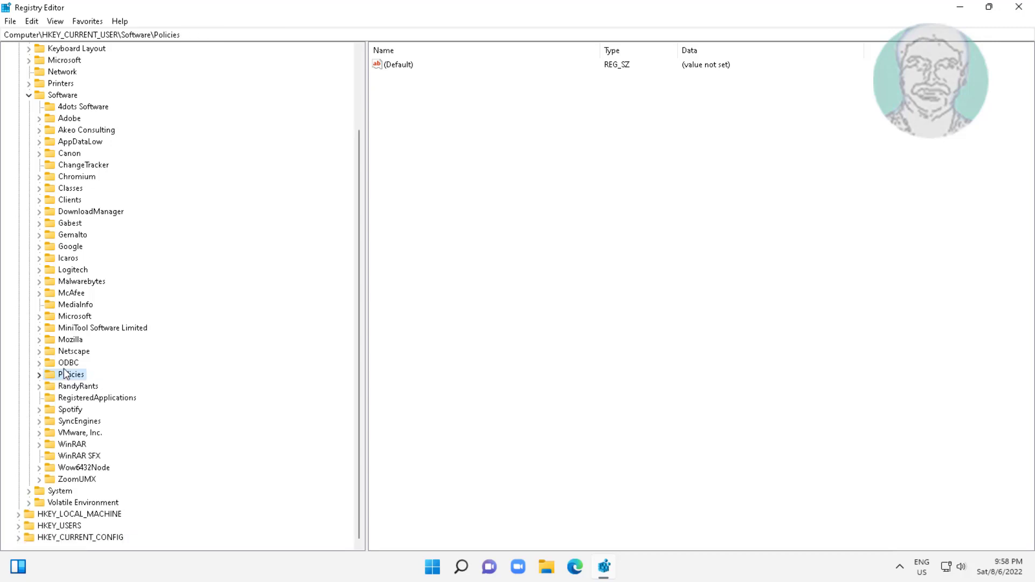
pyautogui.scroll(3)
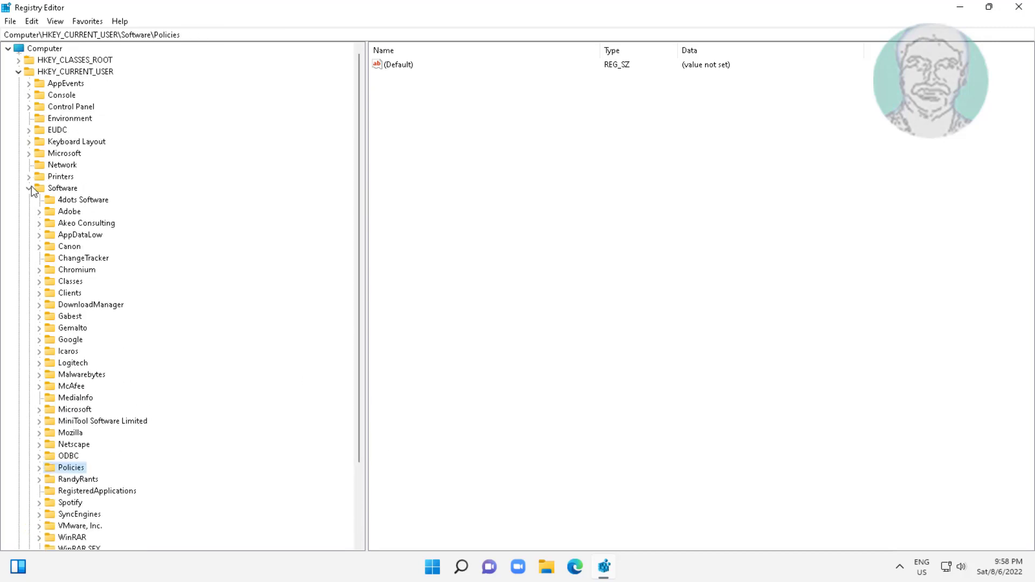
pyautogui.click(18, 71)
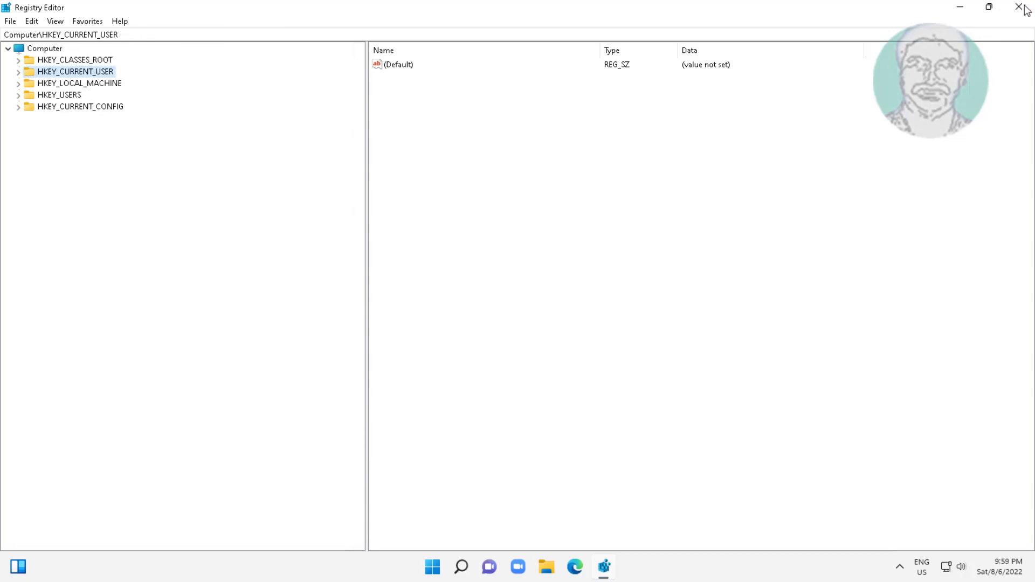
pyautogui.click(1019, 7)
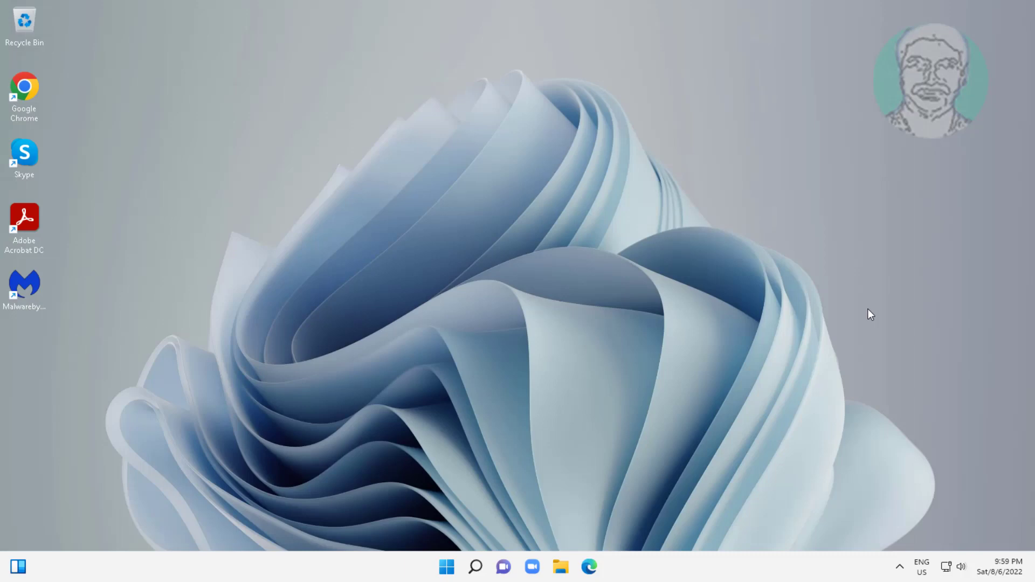
pyautogui.moveTo(441, 568)
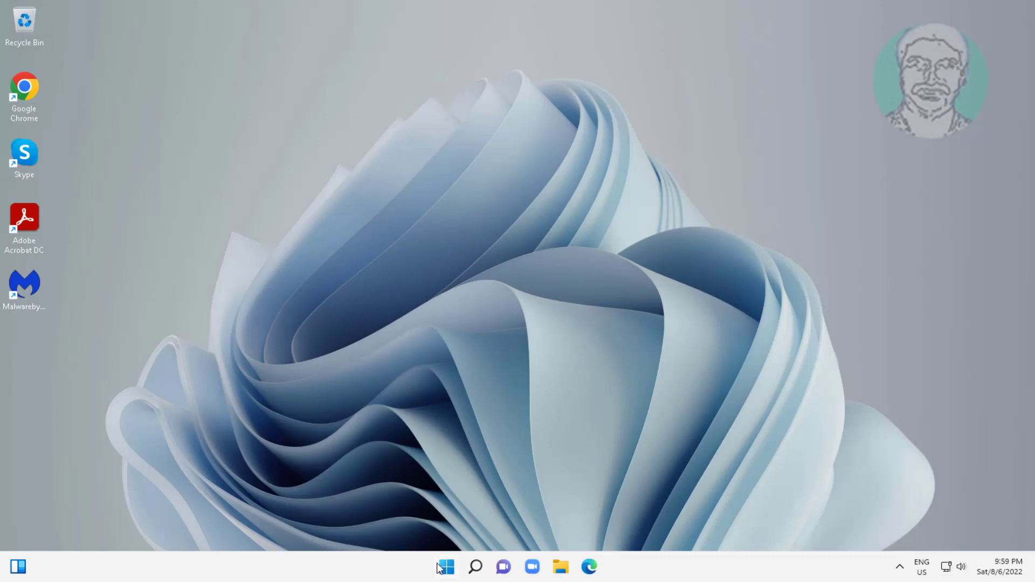
# Search Windows for 'gpedit.msc' and launch the Local Group Policy Editor
pyautogui.click(446, 567)
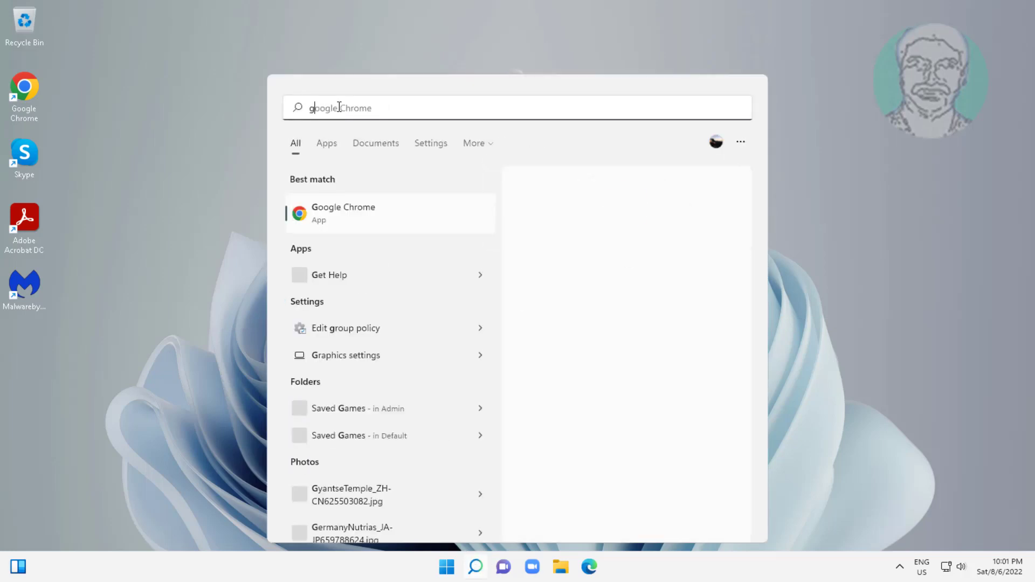
pyautogui.write('gpedit')
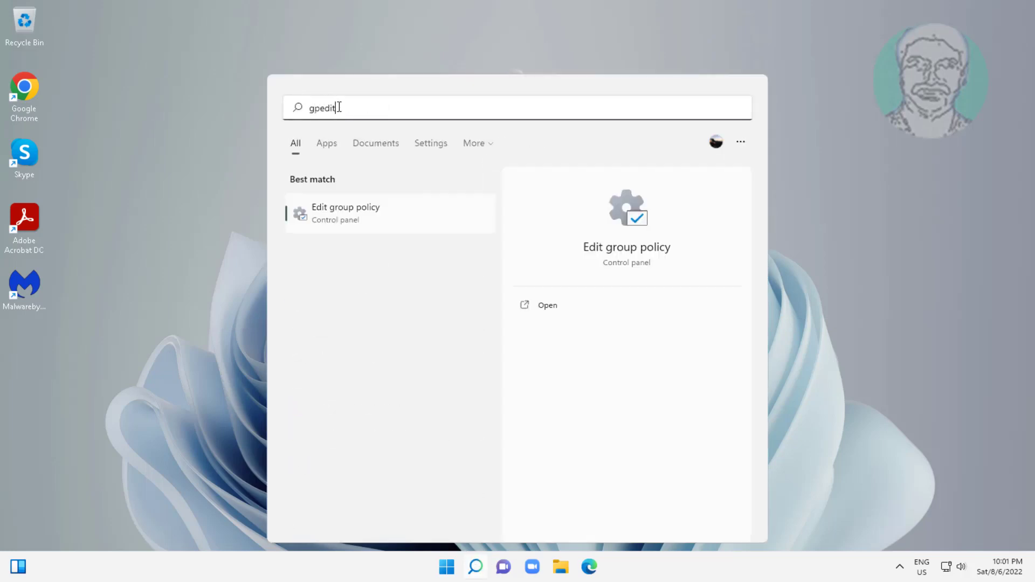
pyautogui.write('.msc')
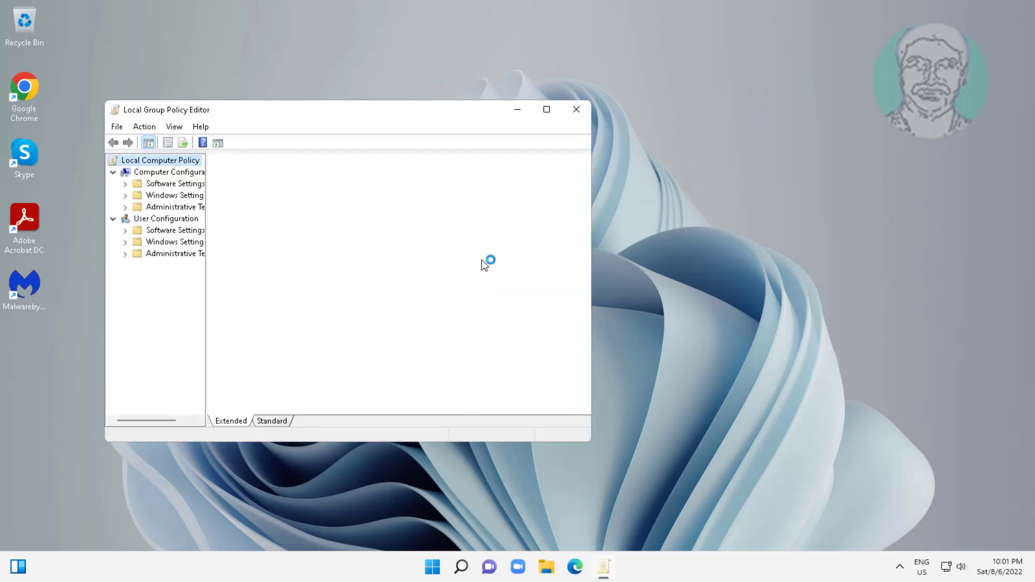
# Maximize the editor and expand User Configuration > Administrative Templates > Windows Components
pyautogui.click(546, 110)
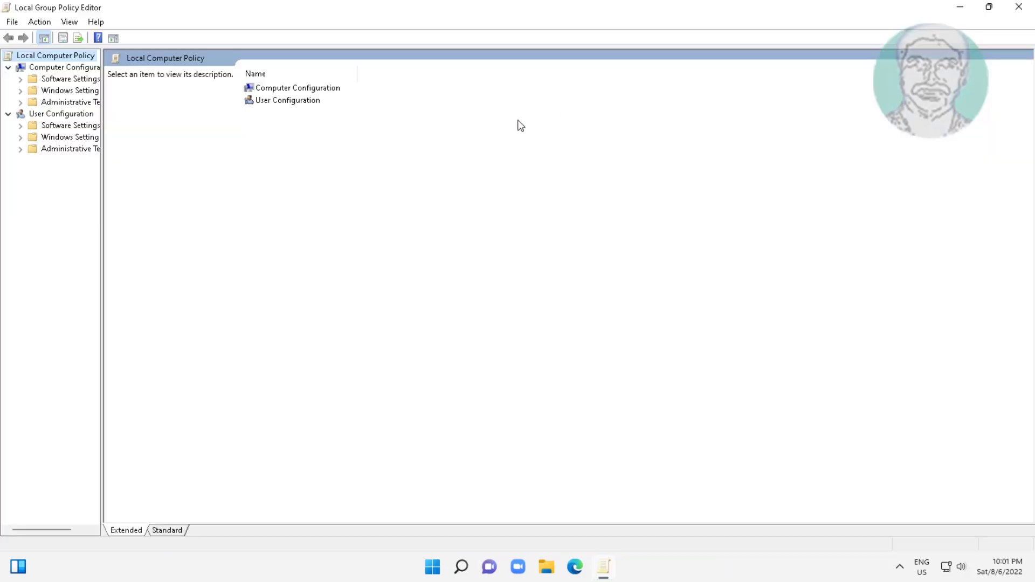
pyautogui.moveTo(103, 255)
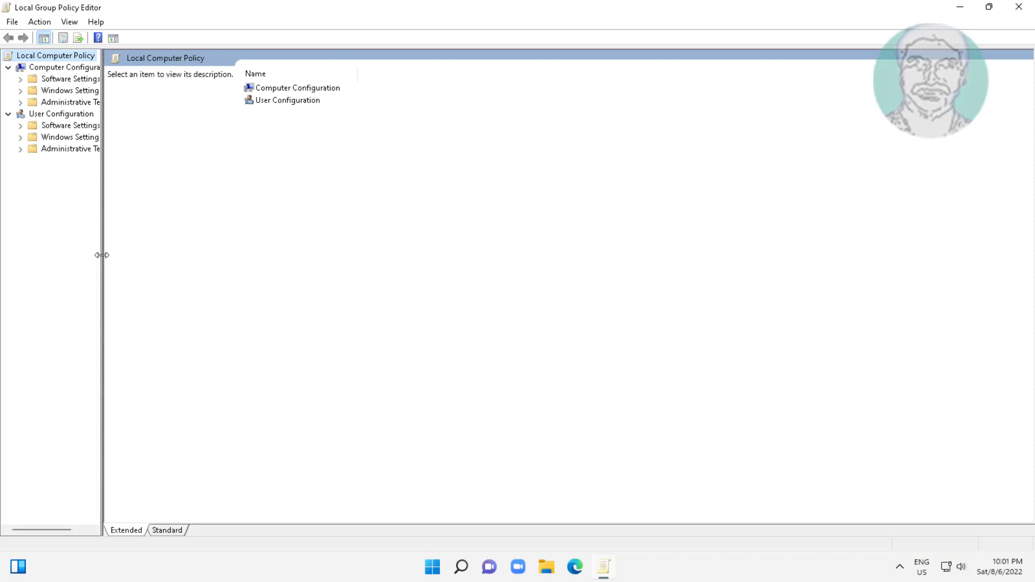
pyautogui.click(61, 113)
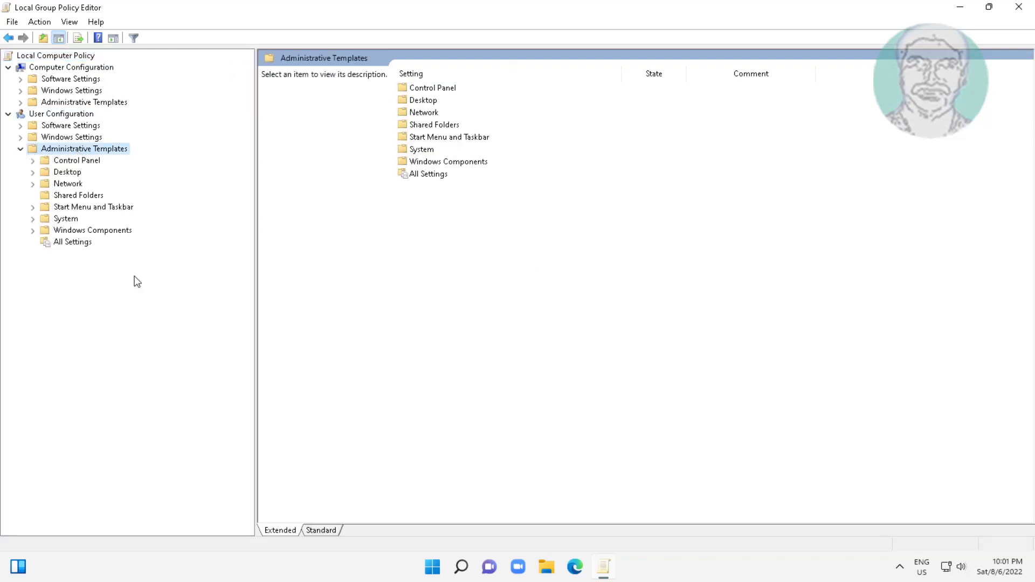
pyautogui.click(93, 230)
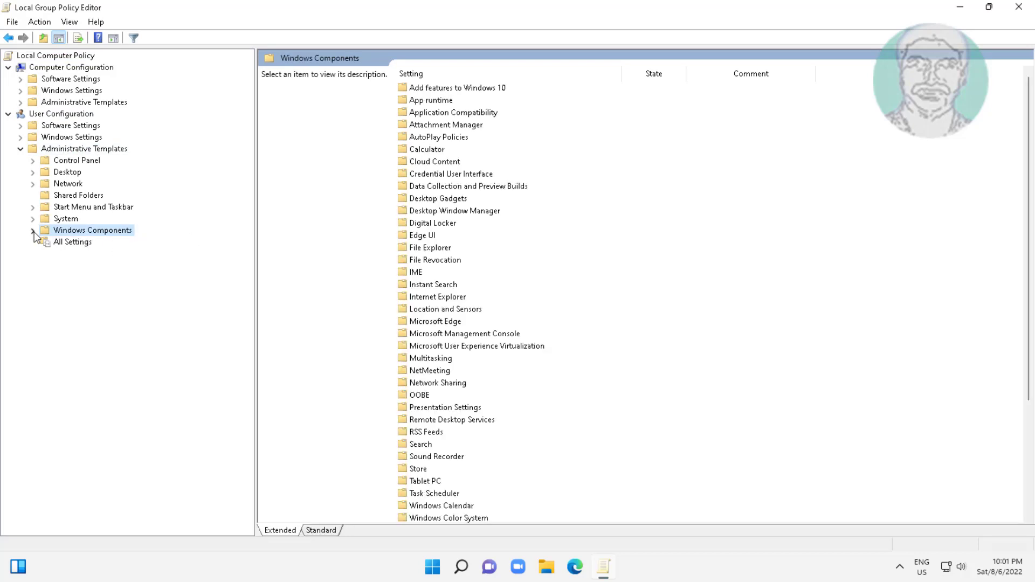
pyautogui.click(34, 230)
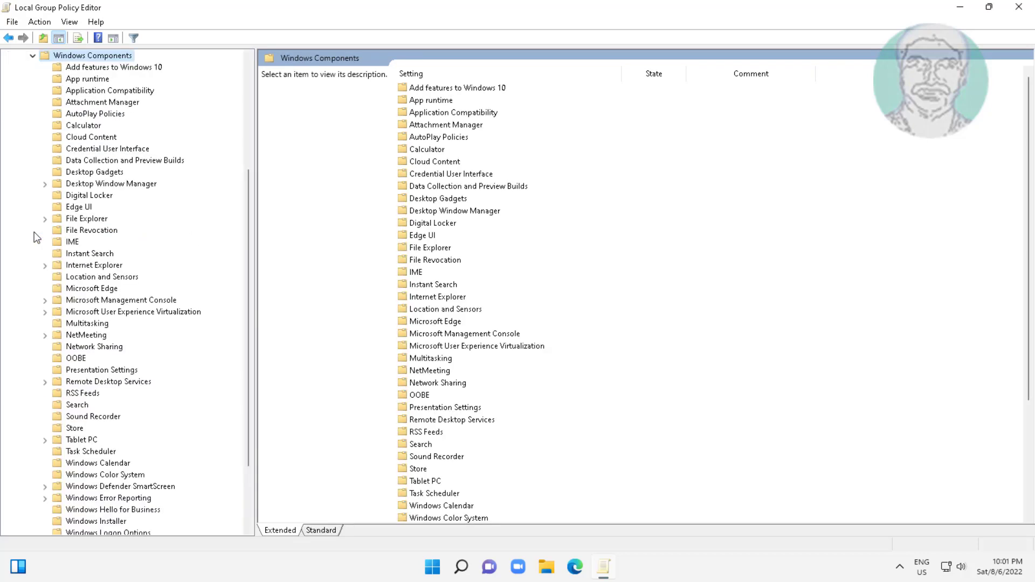
# Select File Explorer and highlight the recent search entries policy to see its description
pyautogui.scroll(-3)
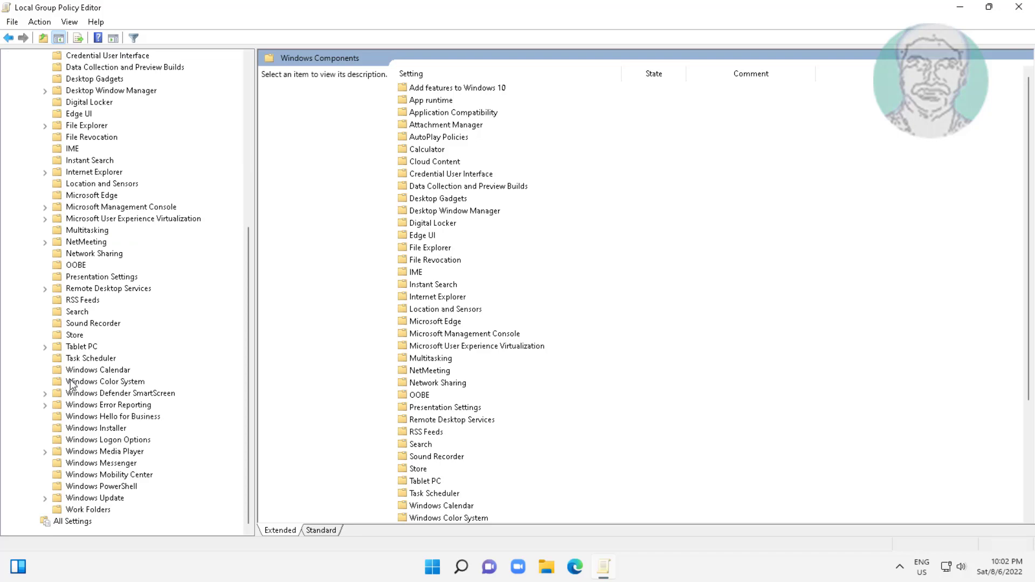
pyautogui.click(86, 125)
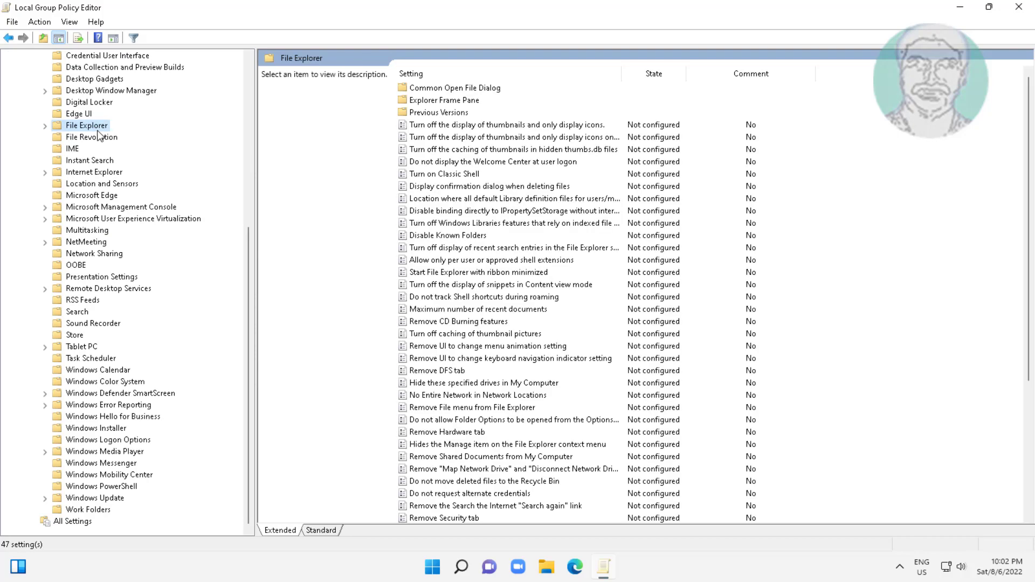
pyautogui.click(514, 248)
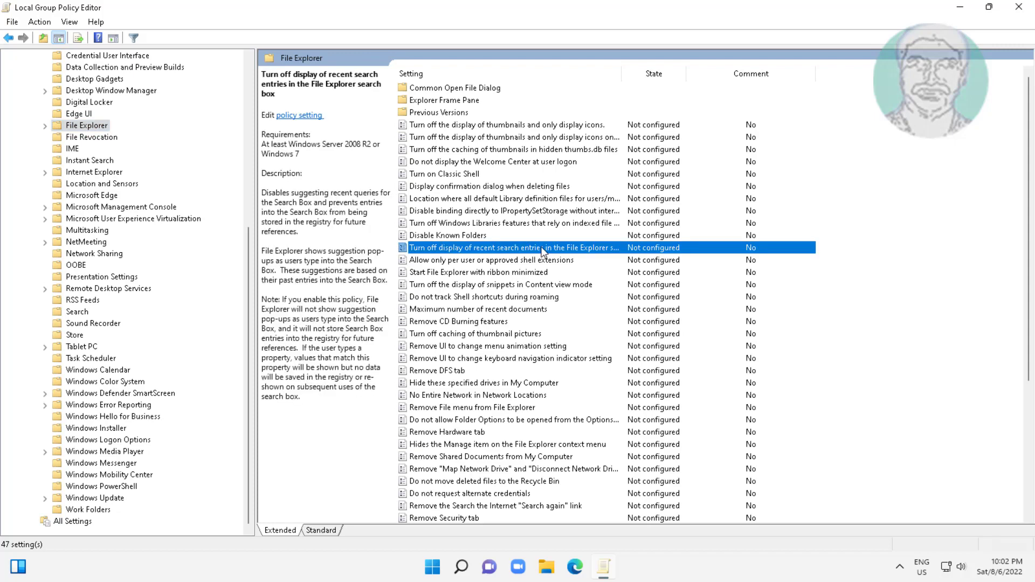
# Set the recent search entries policy to Enabled, confirm, and bring up the Start menu
pyautogui.doubleClick(514, 248)
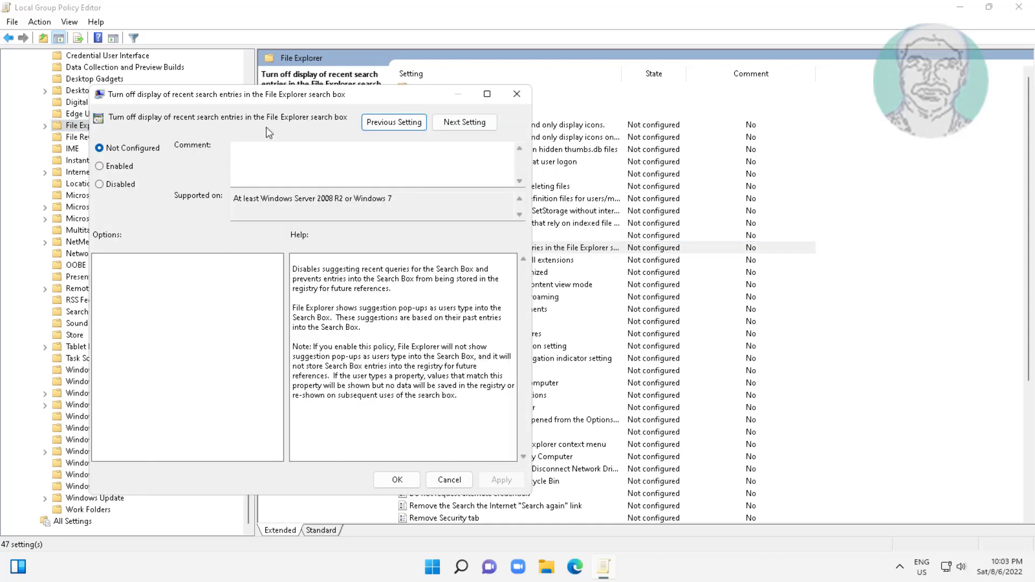
pyautogui.click(99, 166)
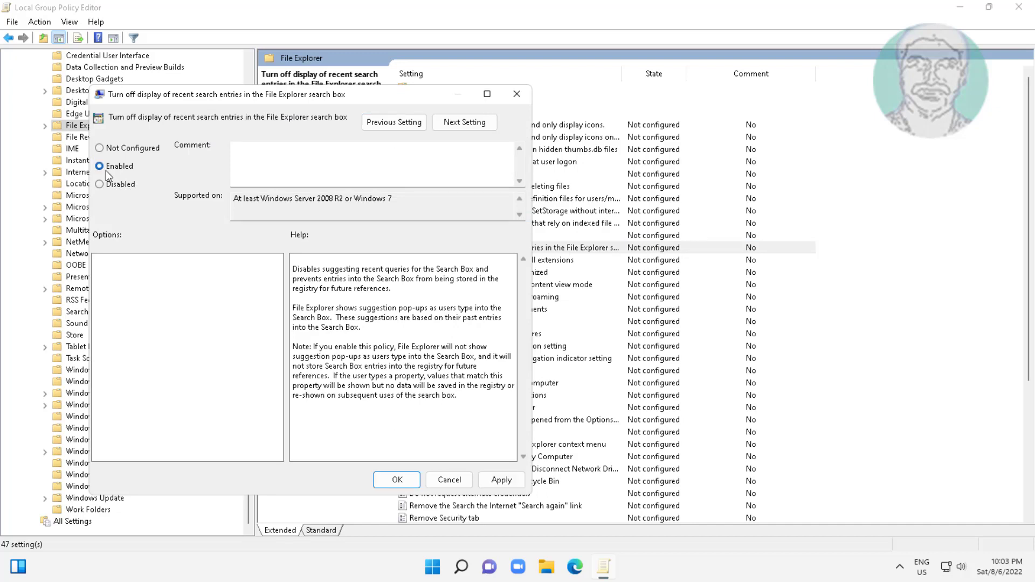
pyautogui.moveTo(284, 229)
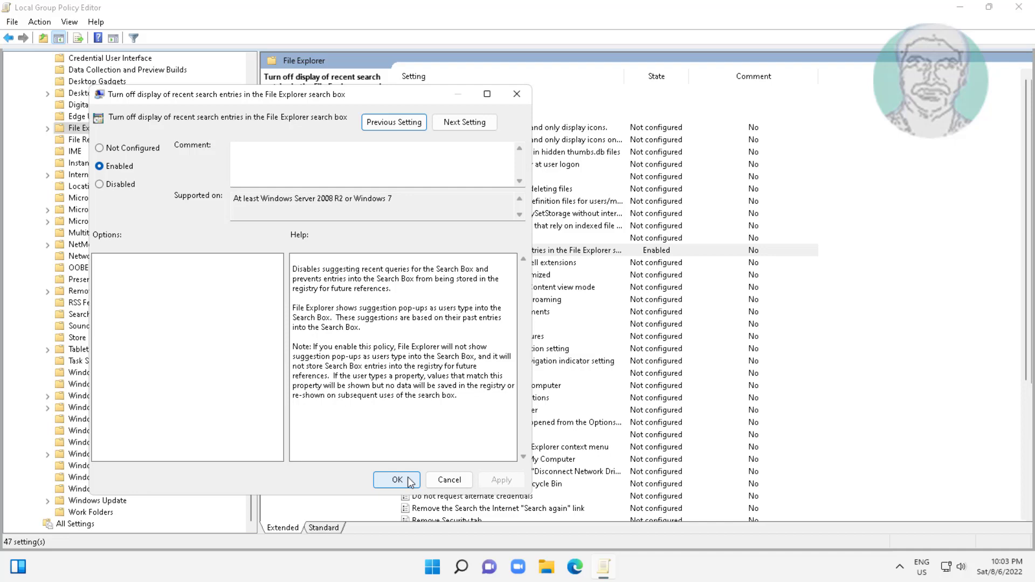
pyautogui.click(396, 480)
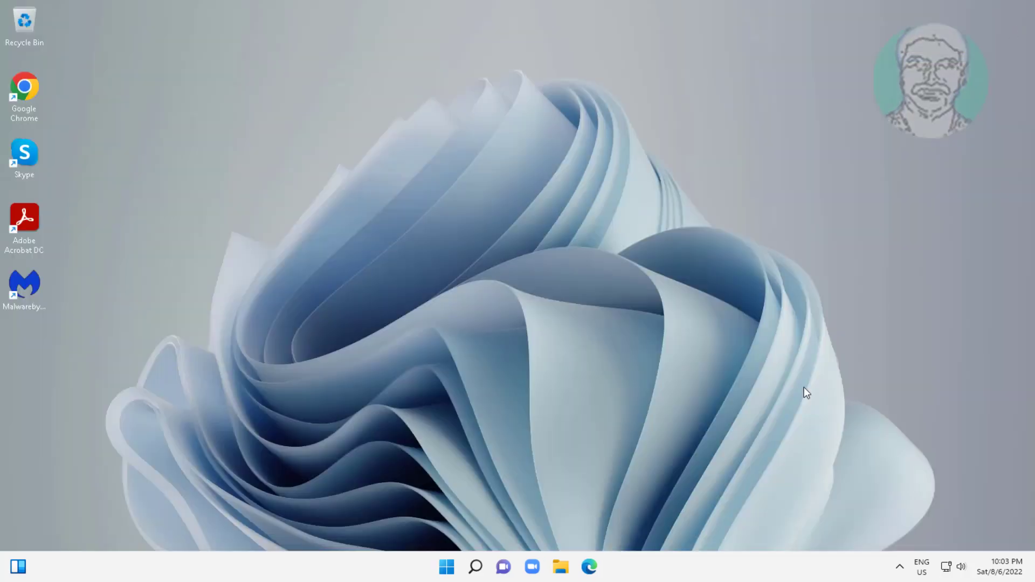
pyautogui.click(446, 566)
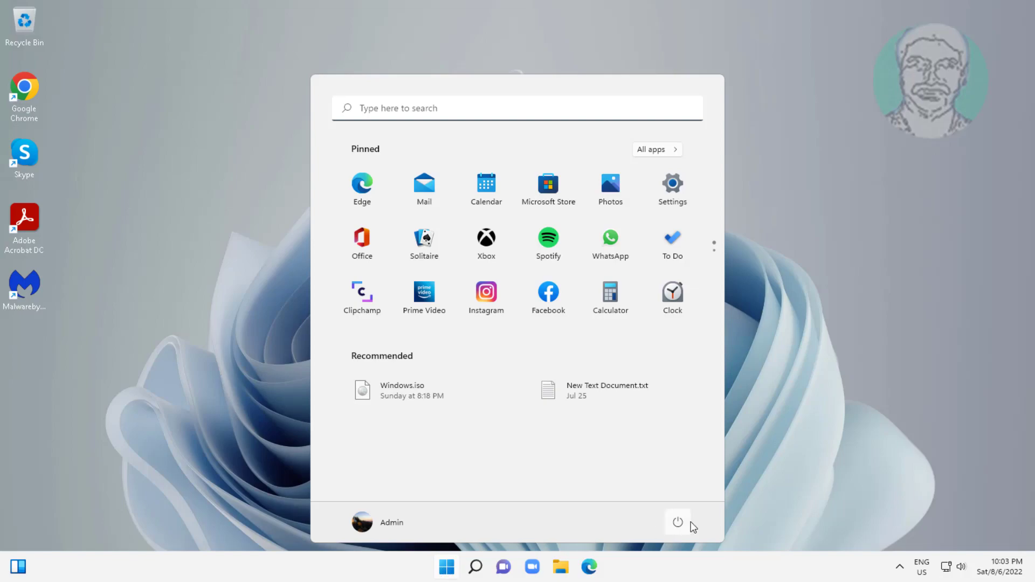